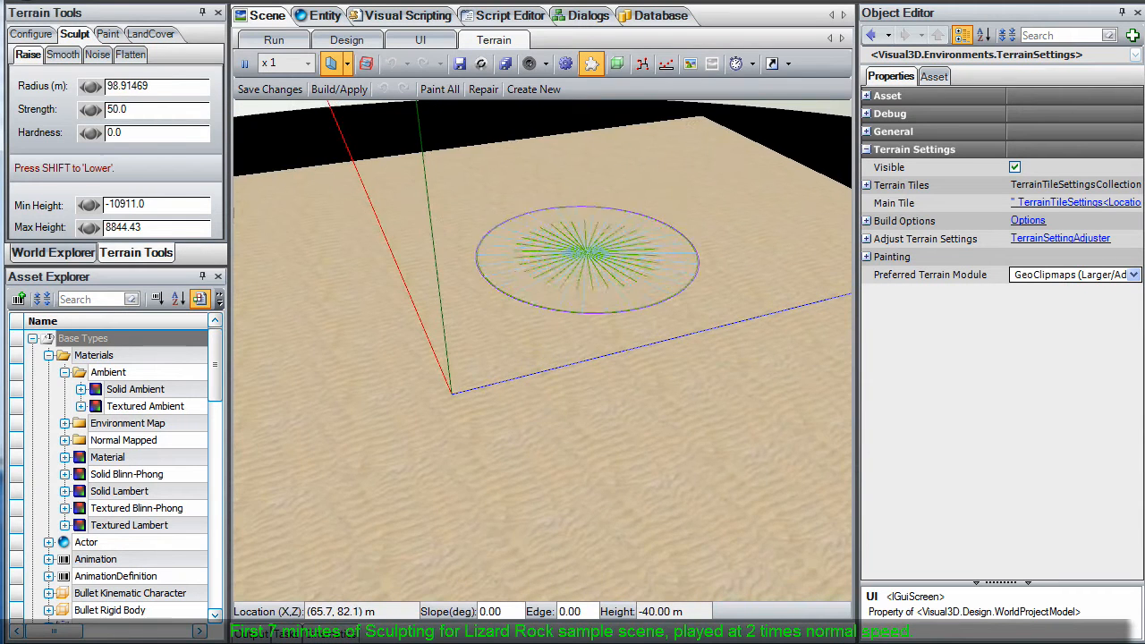
Raise a rounded hill and surrounding peaks out of the flat sand with the Raise brush
drag(587, 259, 492, 322)
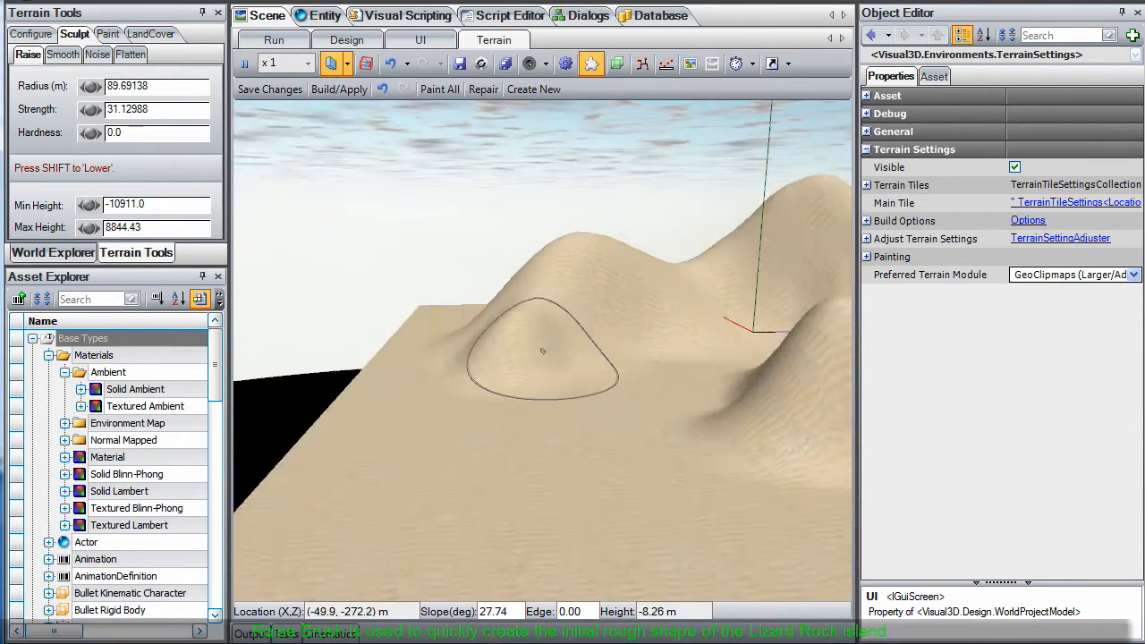
drag(544, 349, 598, 399)
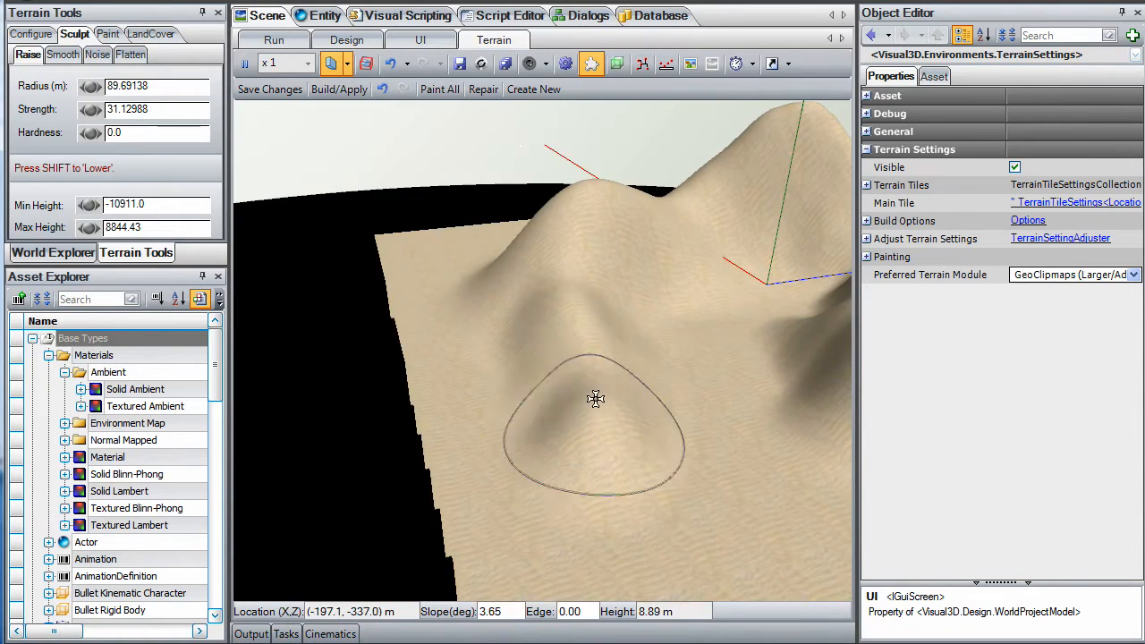
drag(594, 399, 547, 427)
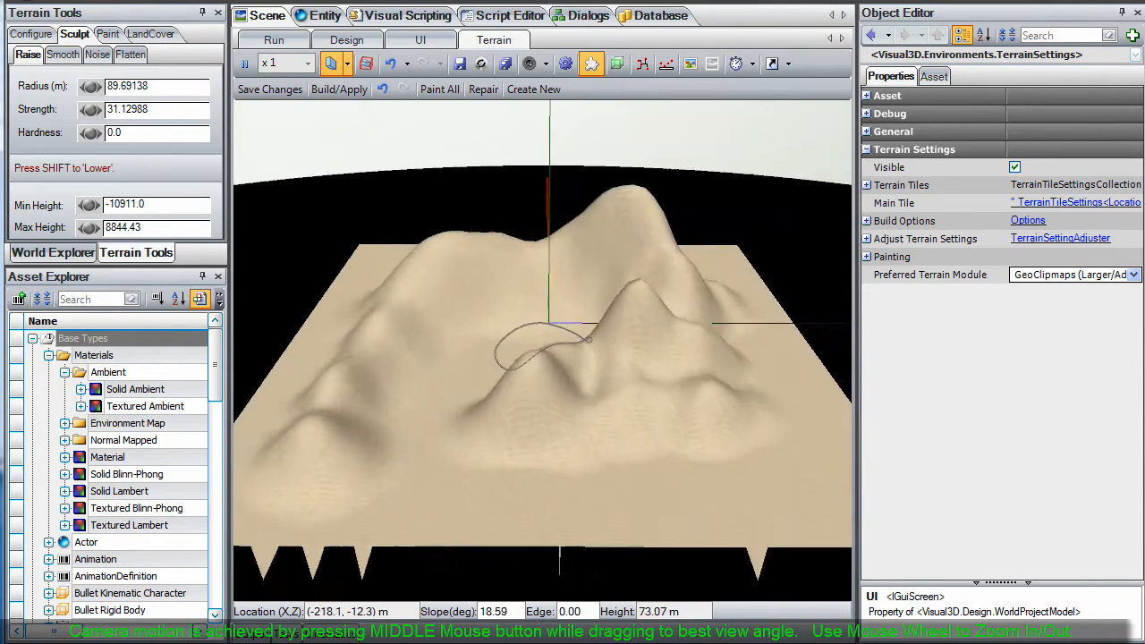
click(130, 54)
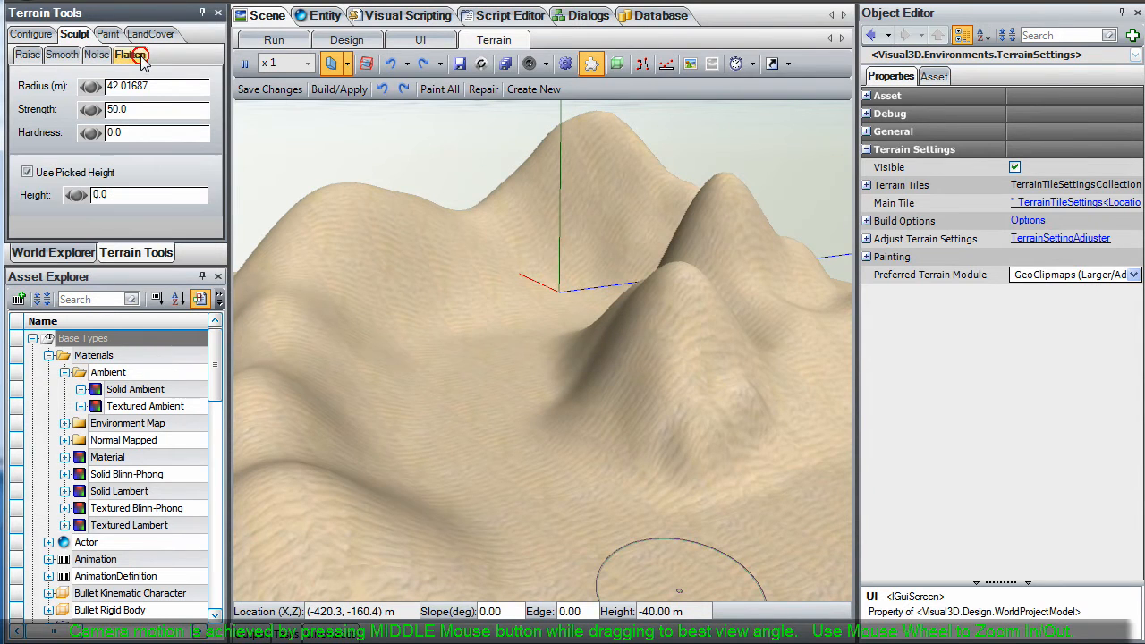
Level a flat play area into the hillside using the Flatten brush at picked height
click(27, 172)
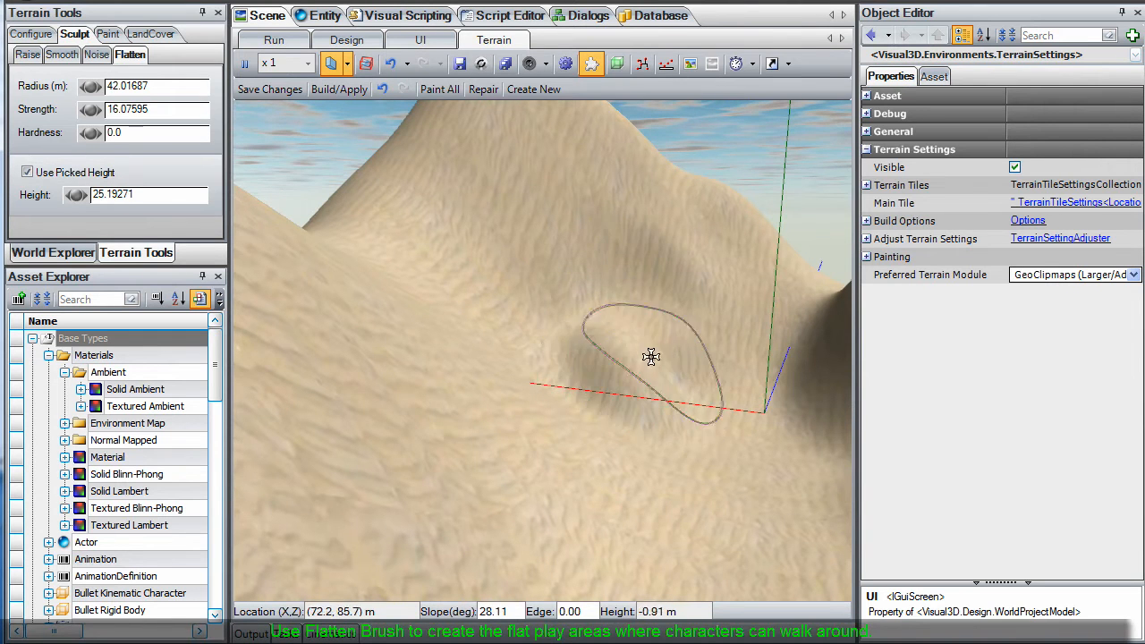
click(733, 351)
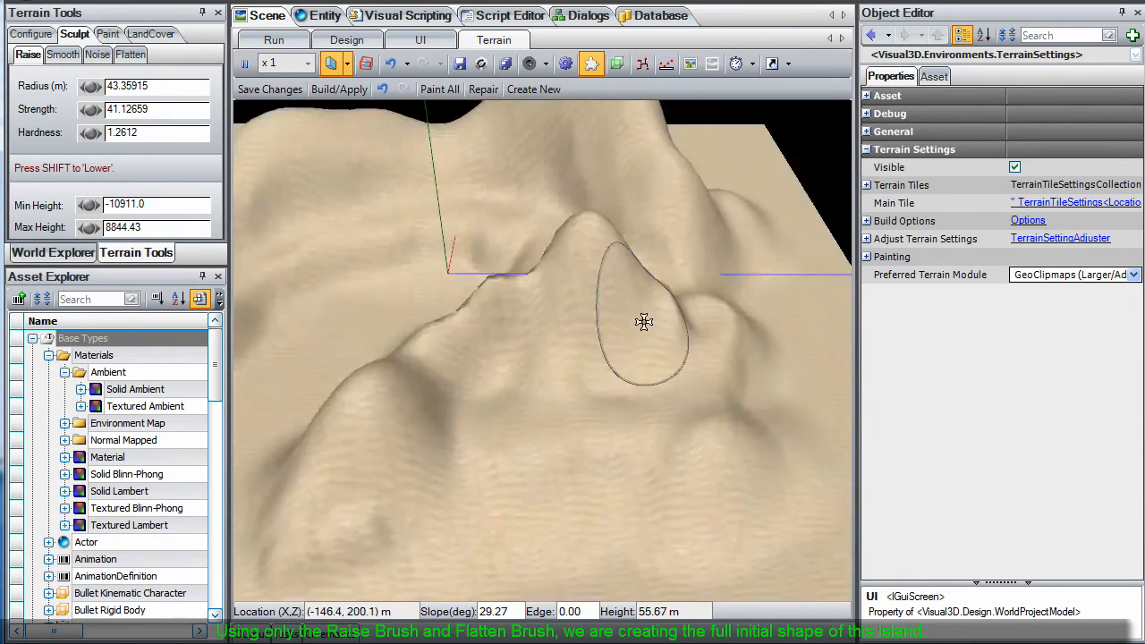
Build the tall peak and ridge higher, flatten a small ledge, and raise a rounded hill on the slope
click(129, 54)
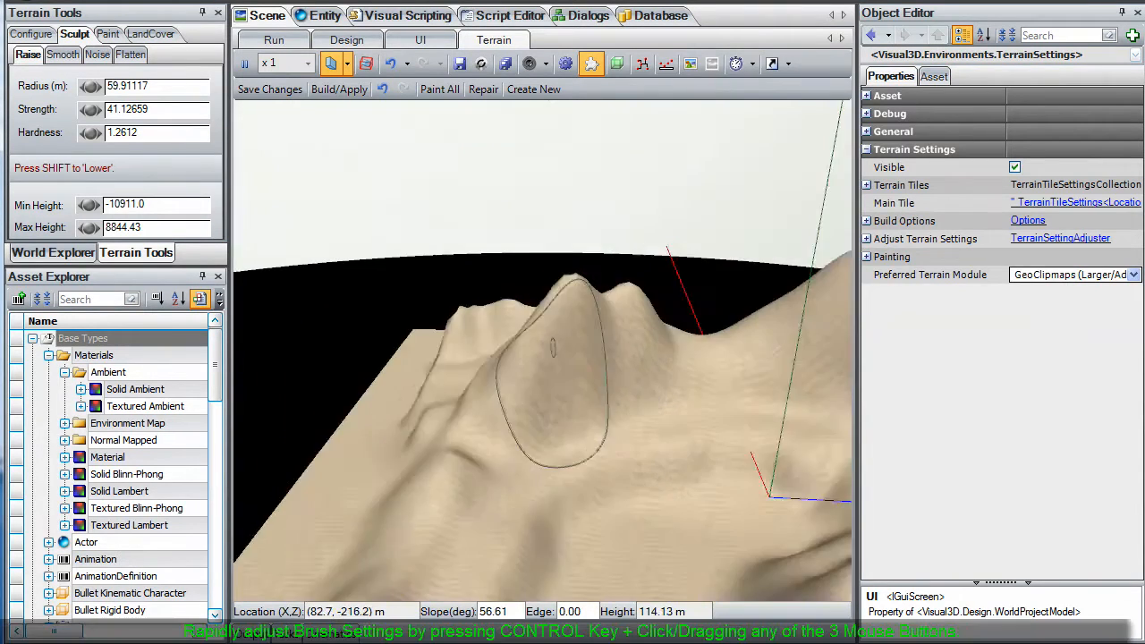
click(130, 53)
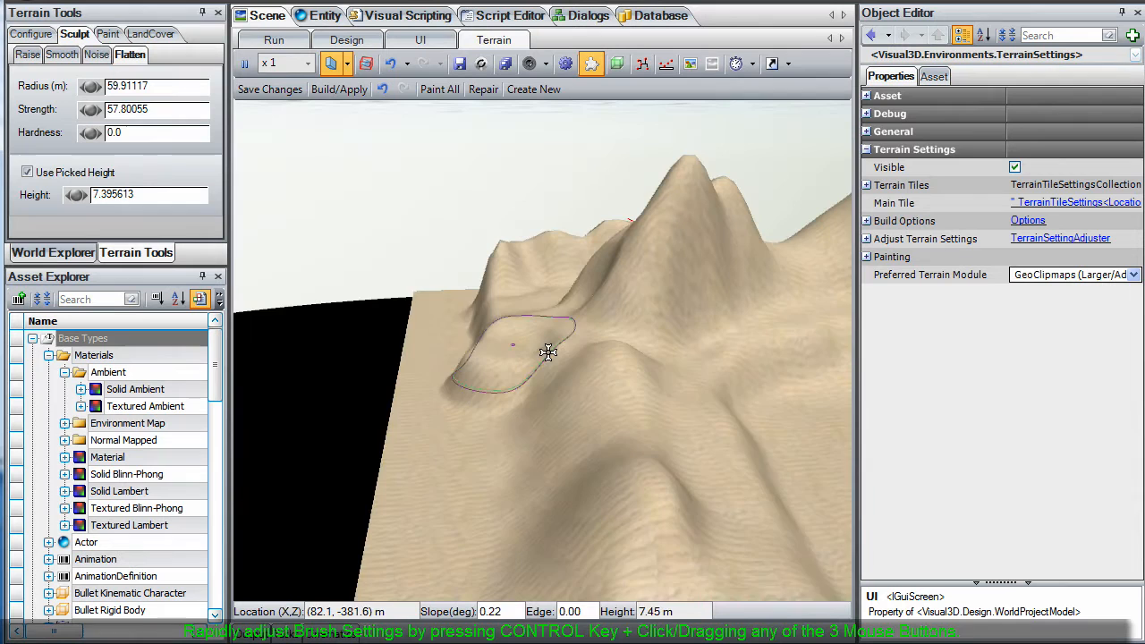
click(27, 53)
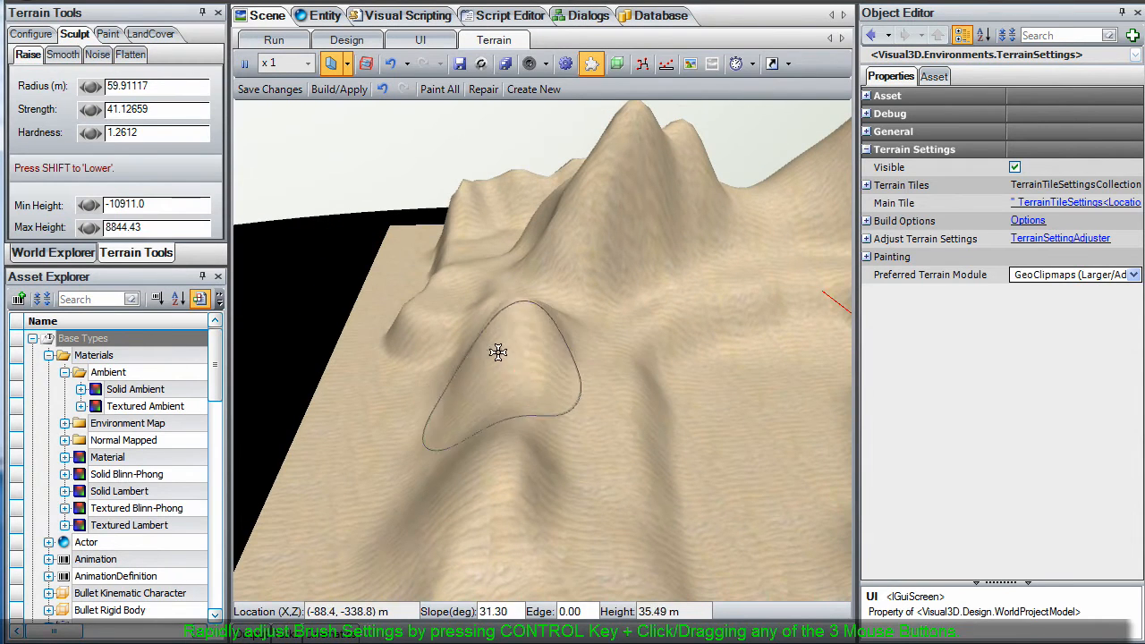
drag(497, 351, 604, 367)
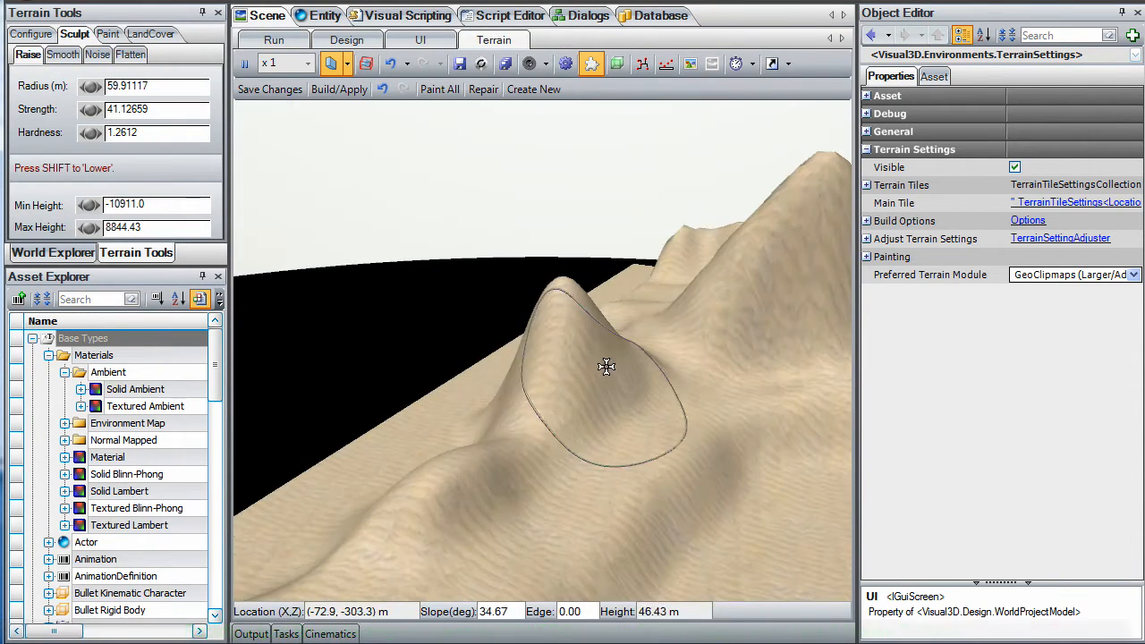
click(129, 54)
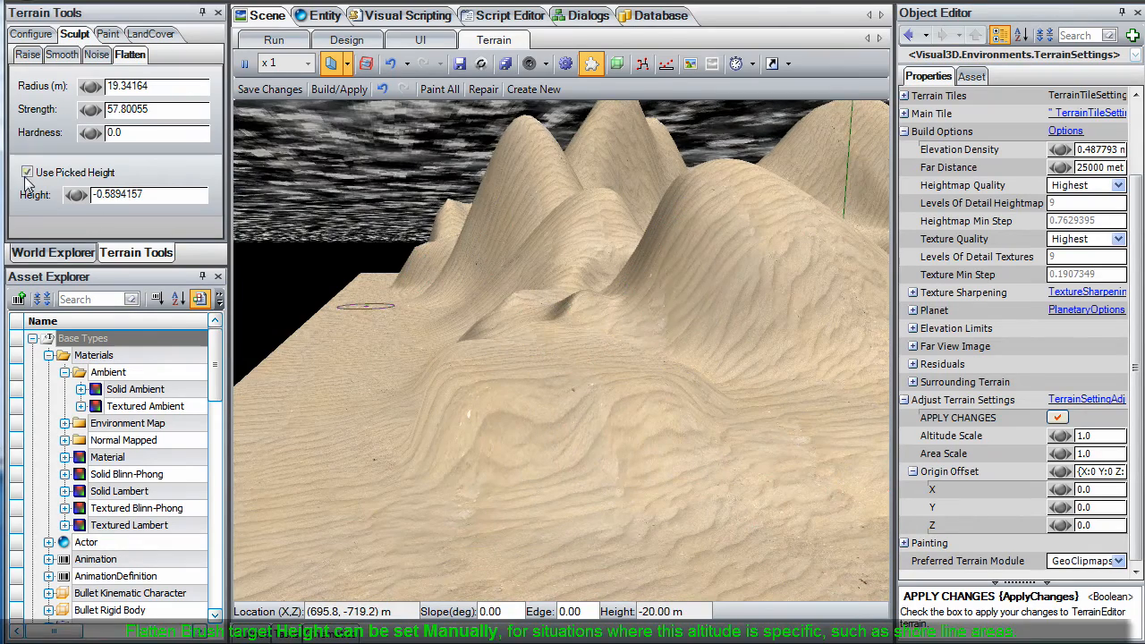
Switch Flatten to a manual low height and smooth the hill's foot into the flat ground
click(27, 172)
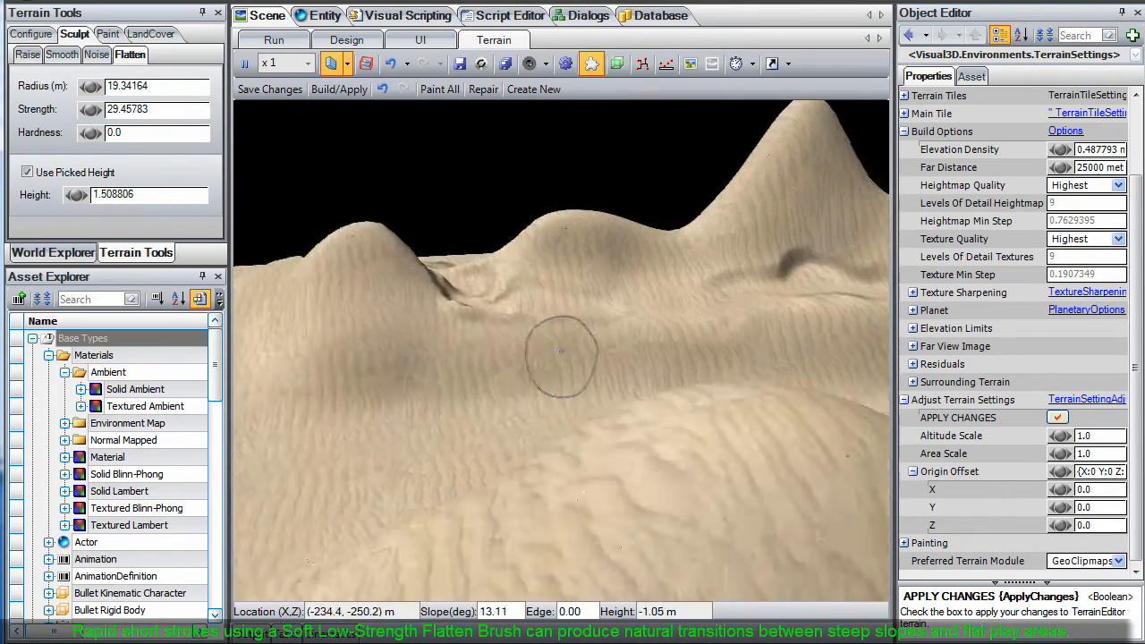
click(561, 351)
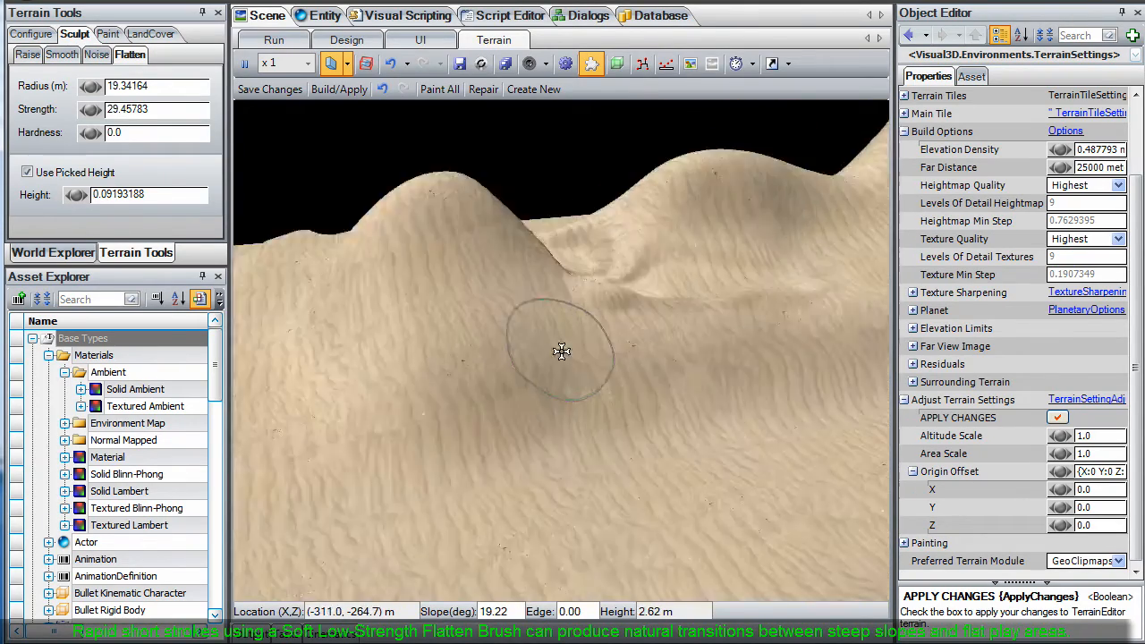